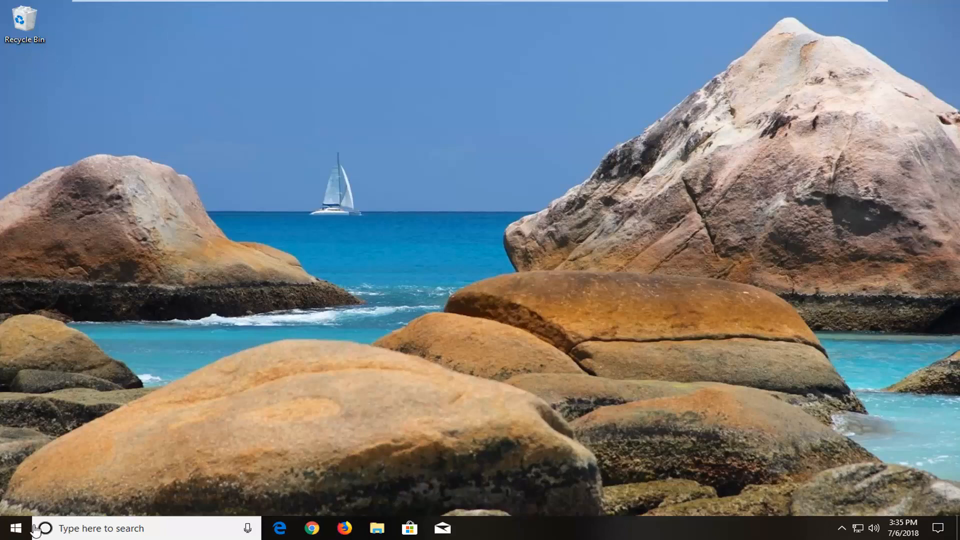
Briefly view the drives in This PC from the Start menu, then close it
click(12, 529)
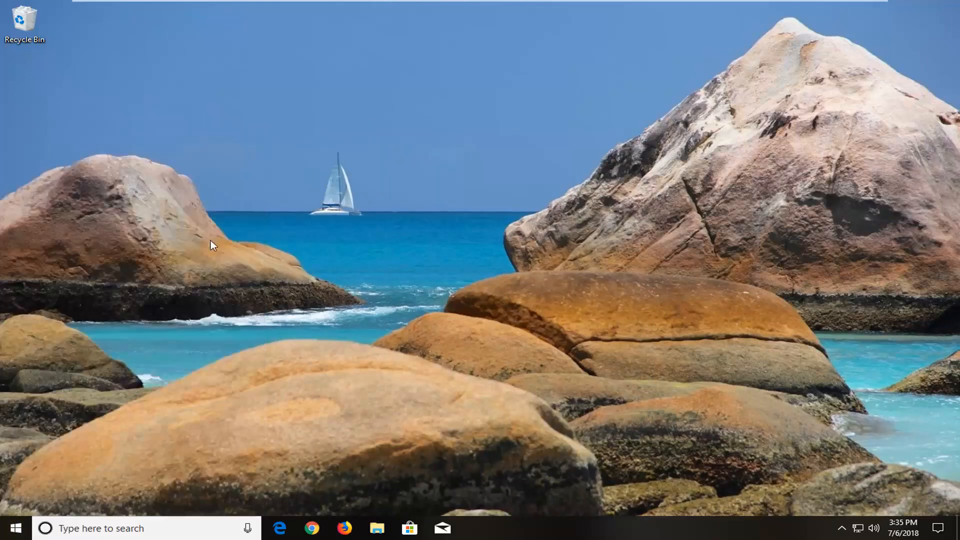
click(378, 528)
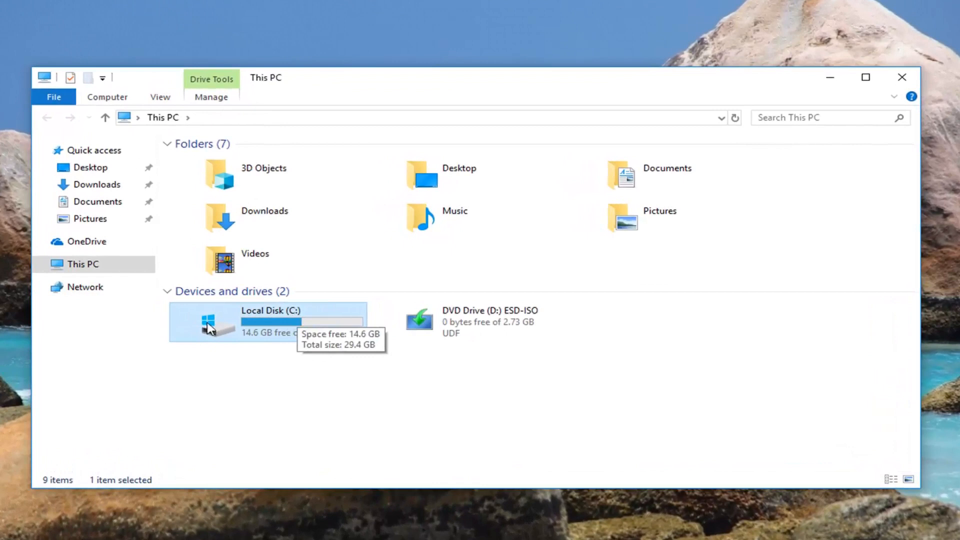
mouse_move(222, 329)
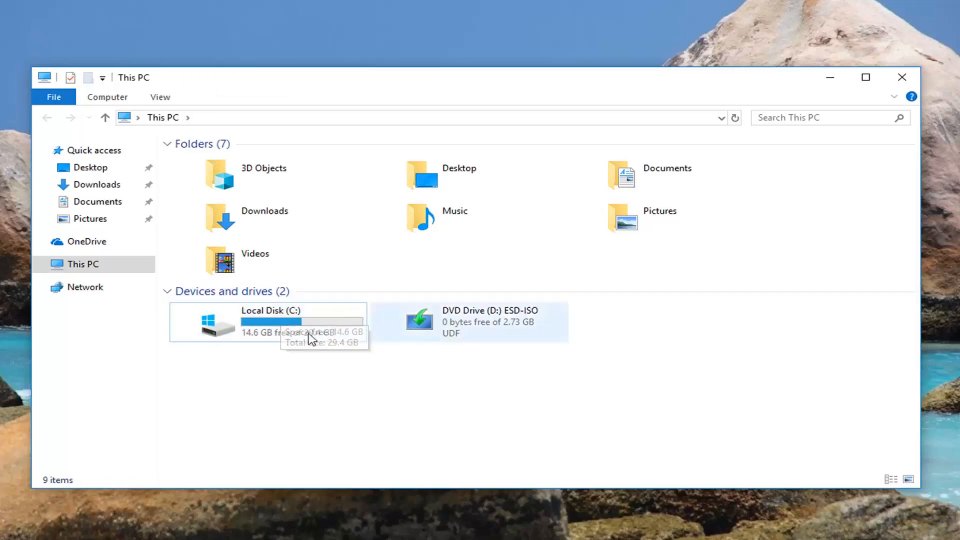
click(901, 78)
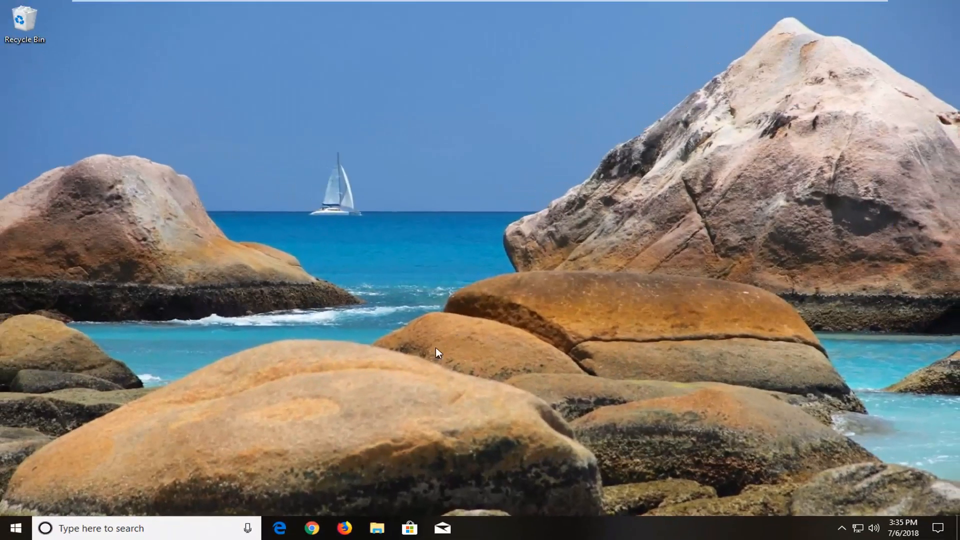
Launch Command Prompt as administrator from a Start menu search for 'command', approving the UAC prompt
click(17, 528)
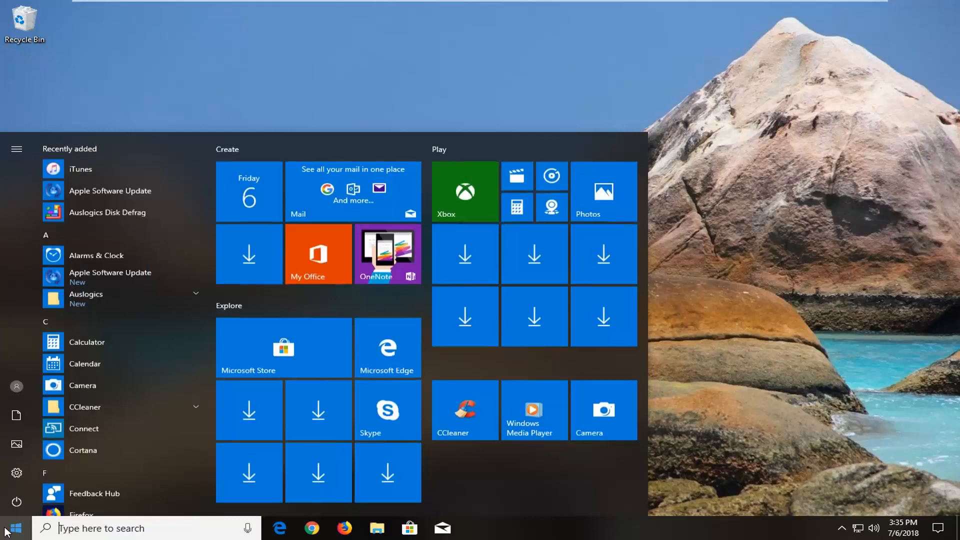
text(command prmpt)
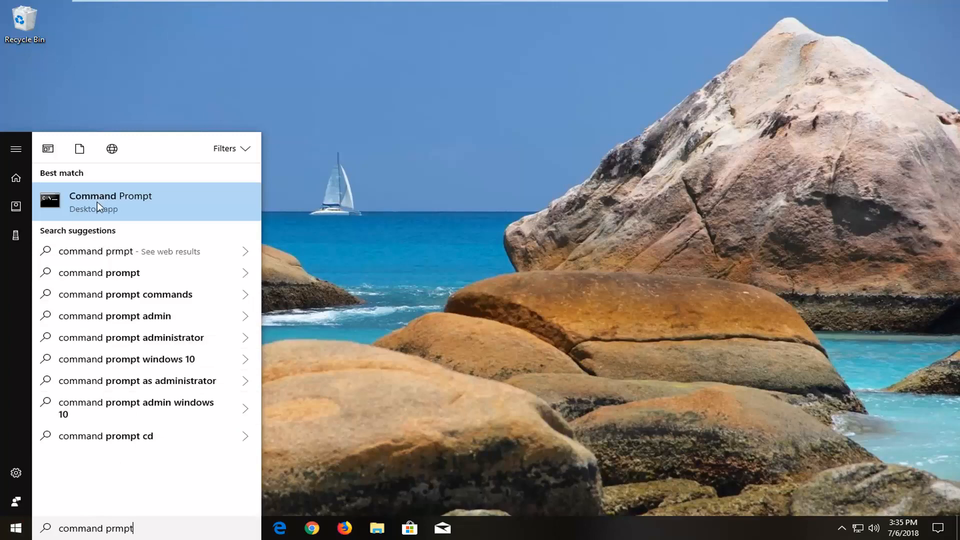
mouse_move(122, 212)
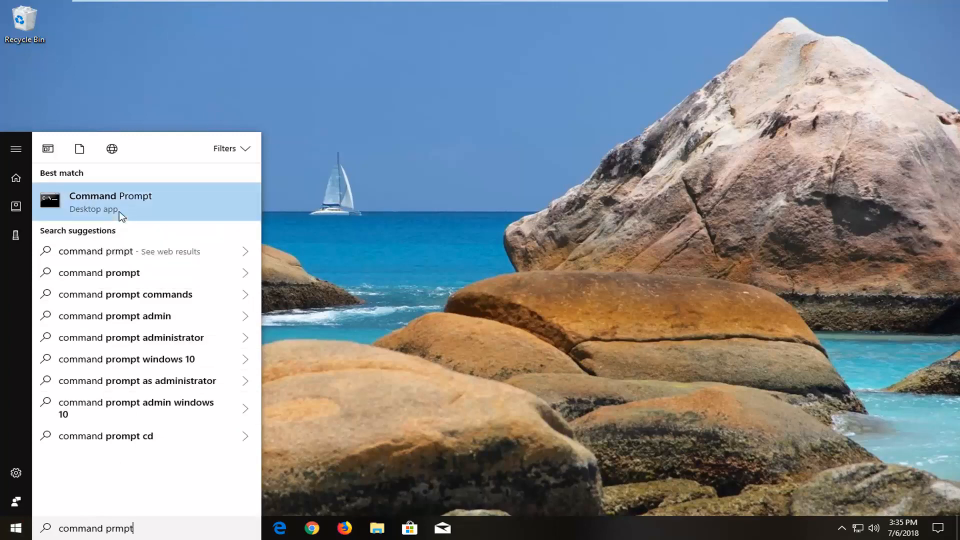
click(123, 202)
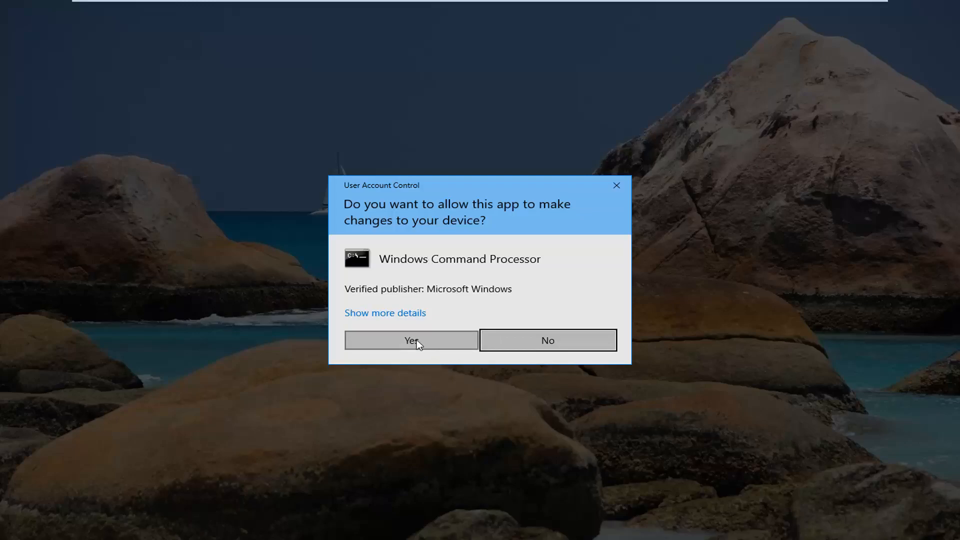
click(411, 340)
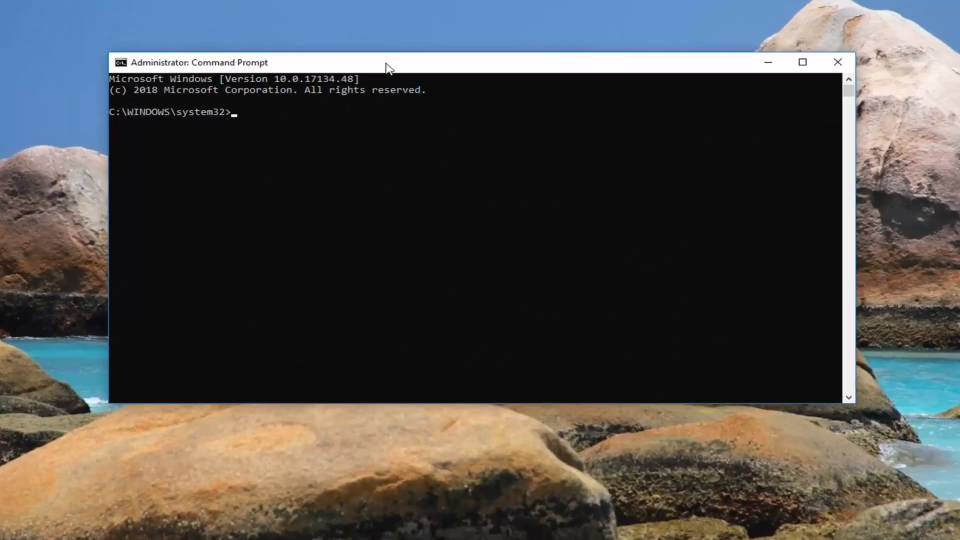
Enter the command chkdsk /r C: at the admin prompt without running it yet
text(chk)
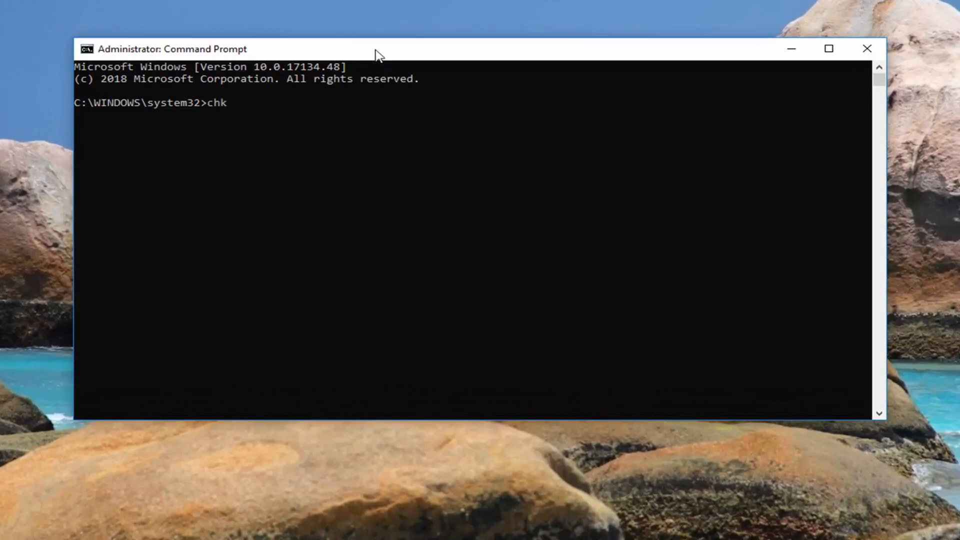
text(dsk)
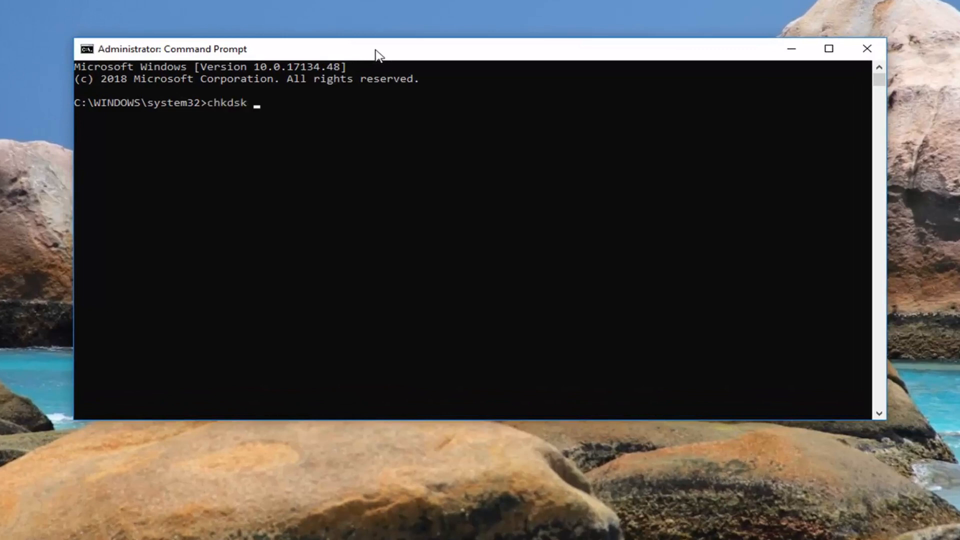
text(/r)
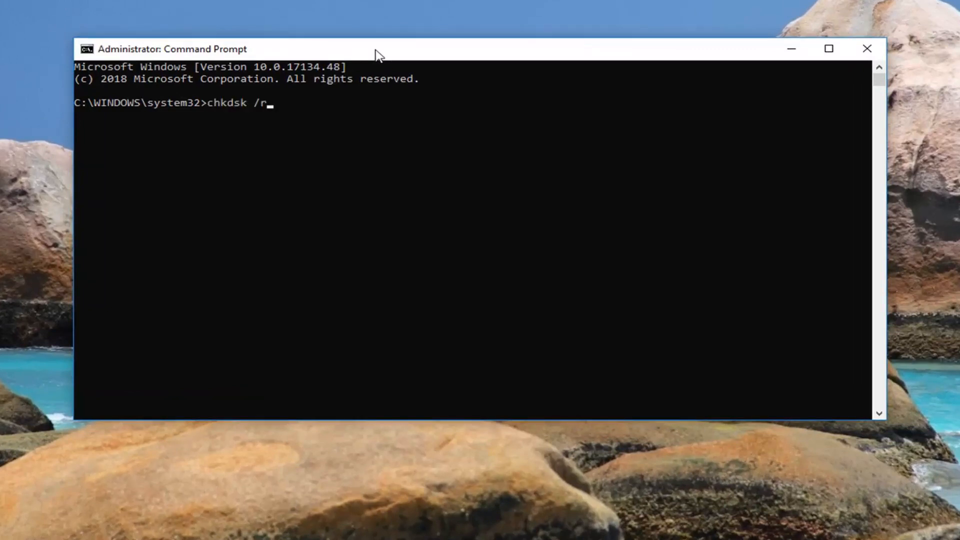
key(space)
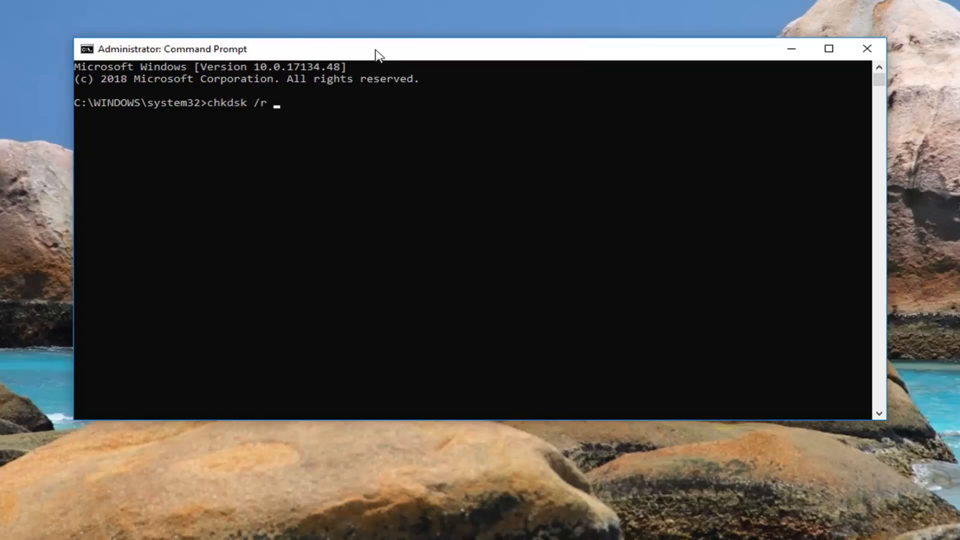
text(C)
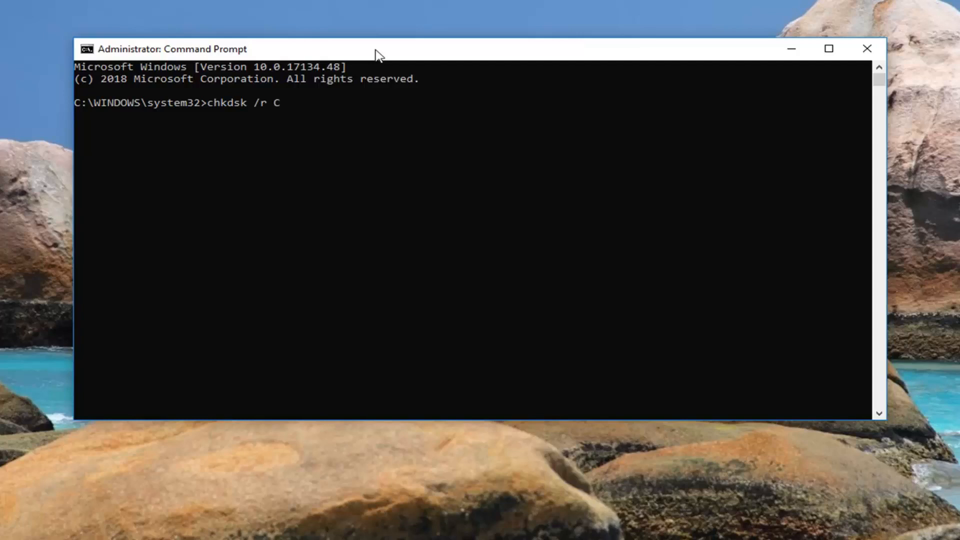
text(:)
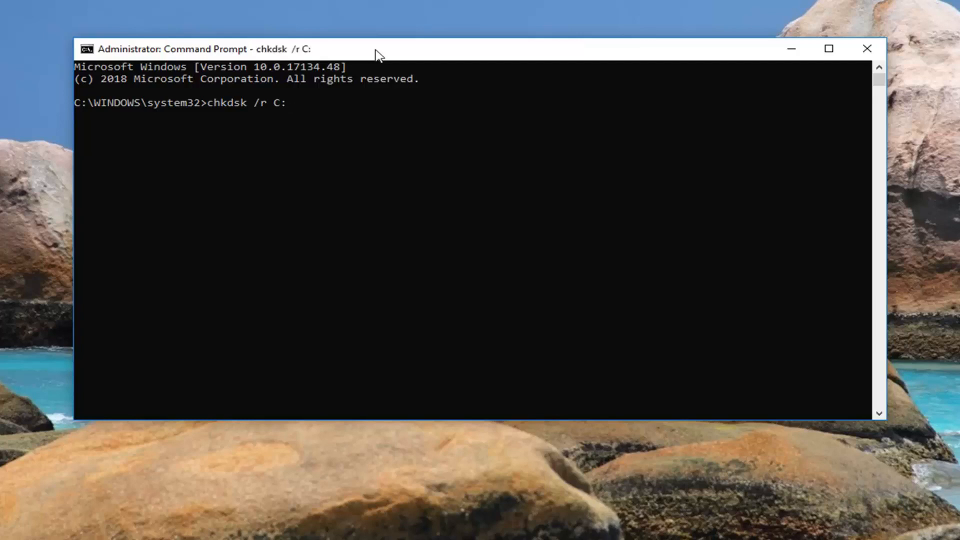
Run chkdsk and answer y to schedule the C: drive check for the next restart
key(Enter)
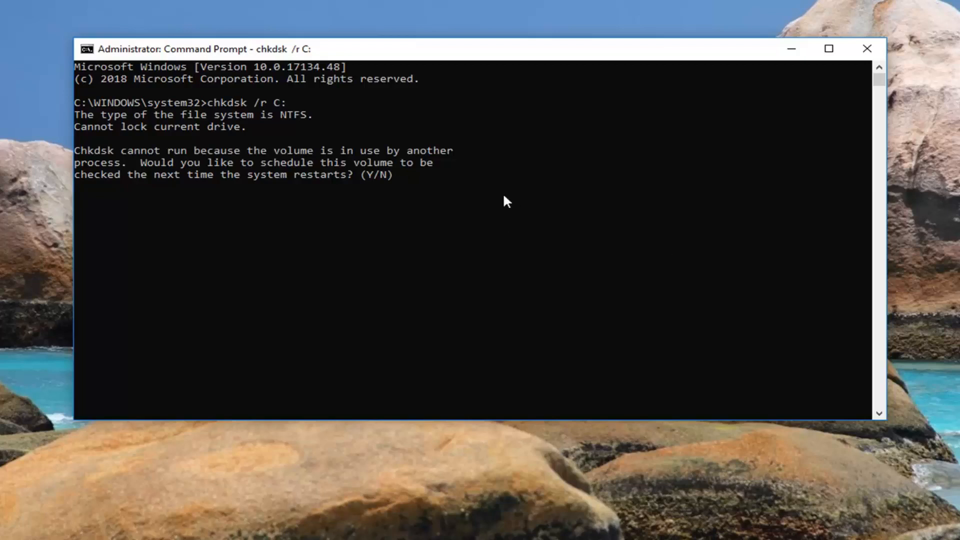
text(y)
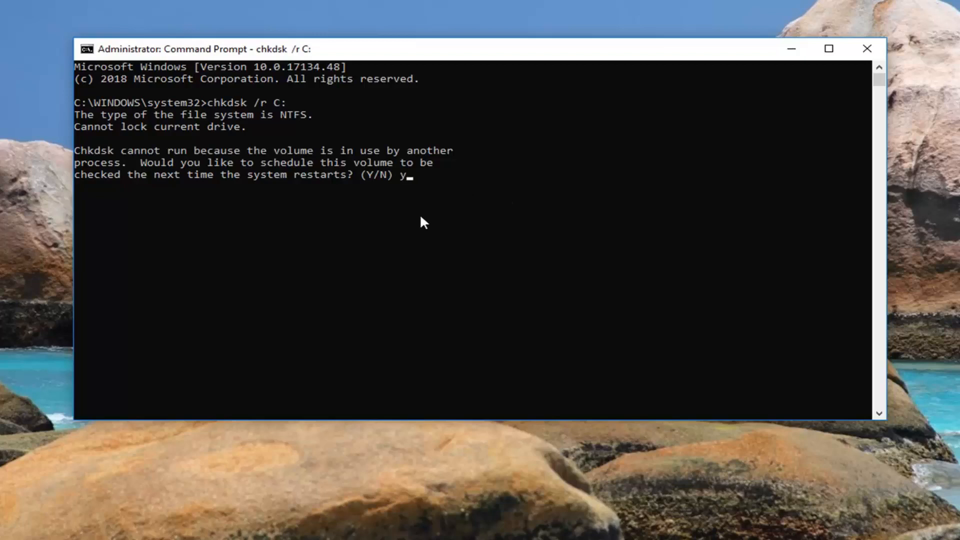
key(enter)
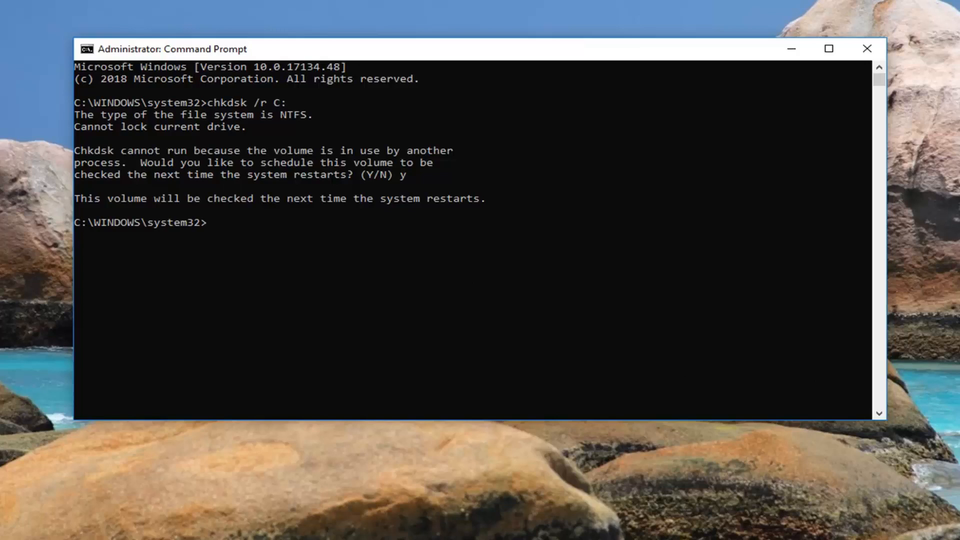
mouse_move(569, 270)
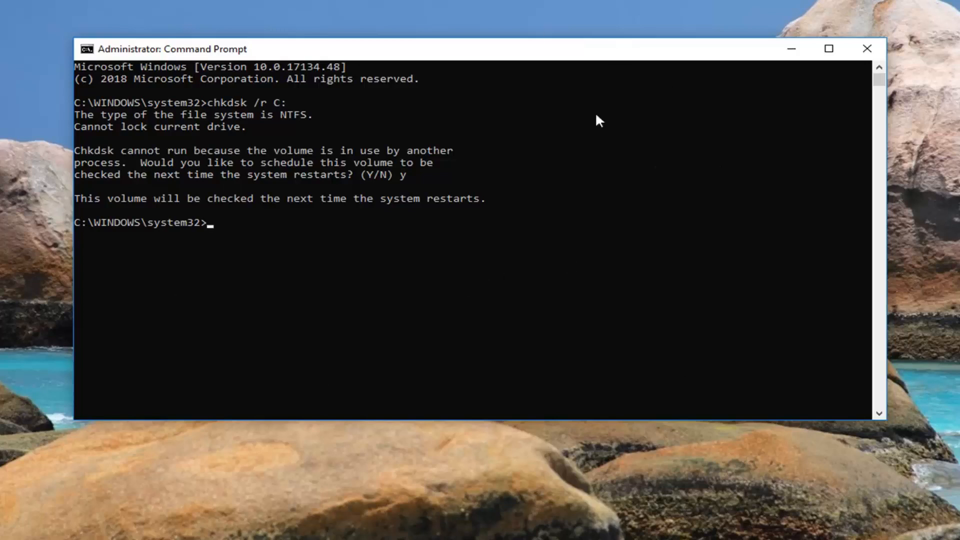
mouse_move(320, 324)
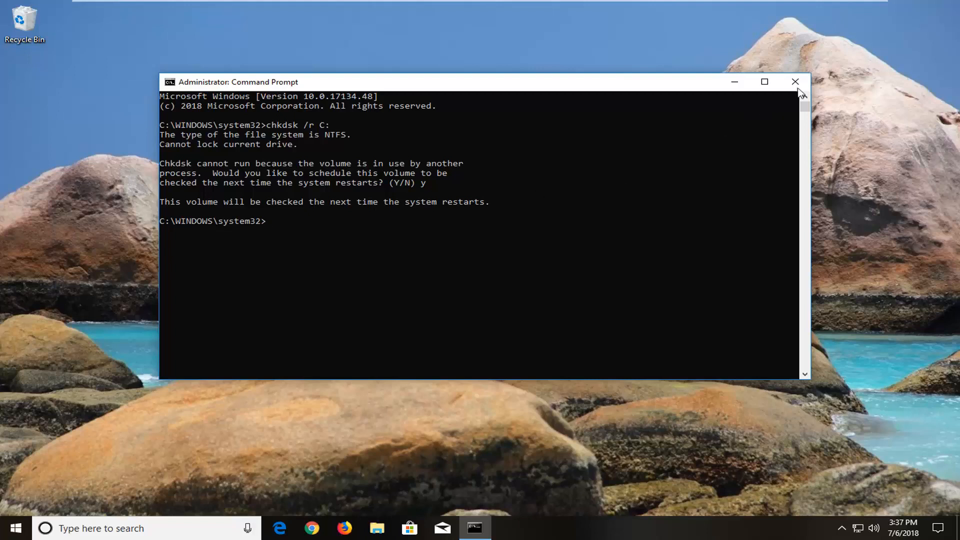
mouse_move(865, 38)
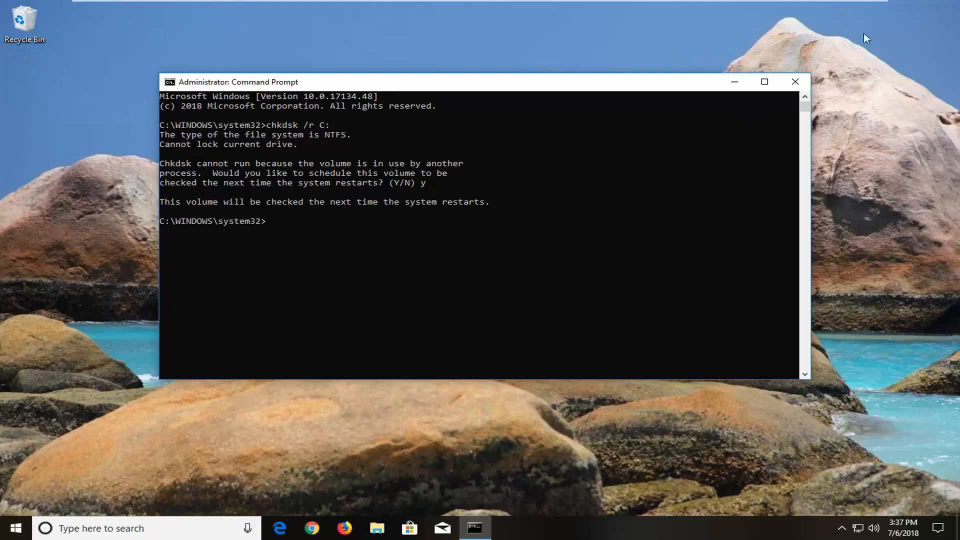
mouse_move(800, 90)
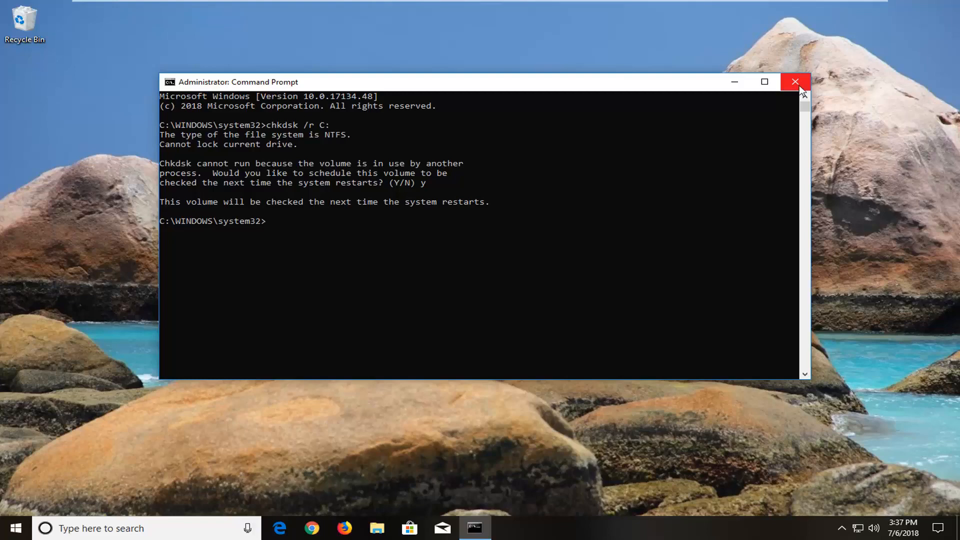
Close the administrator Command Prompt window, returning to the desktop
click(794, 82)
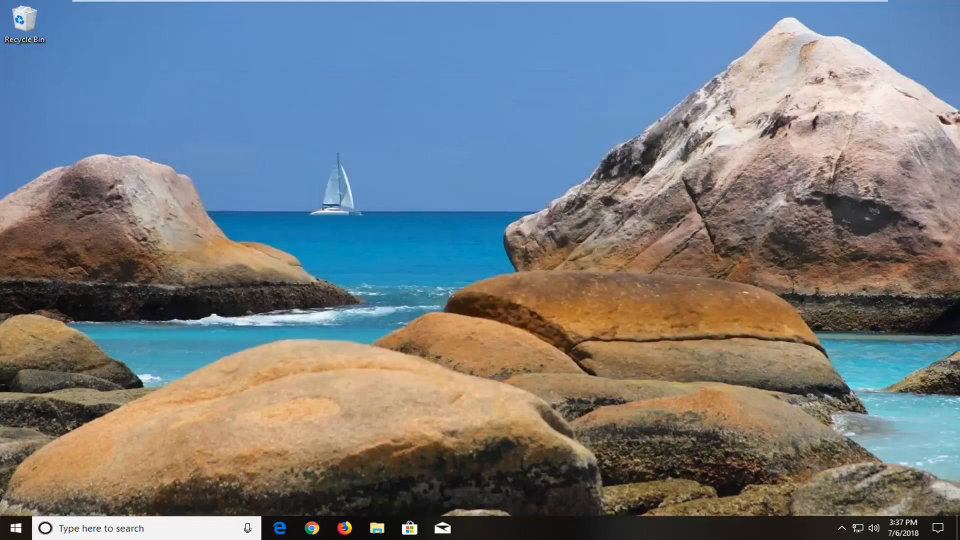